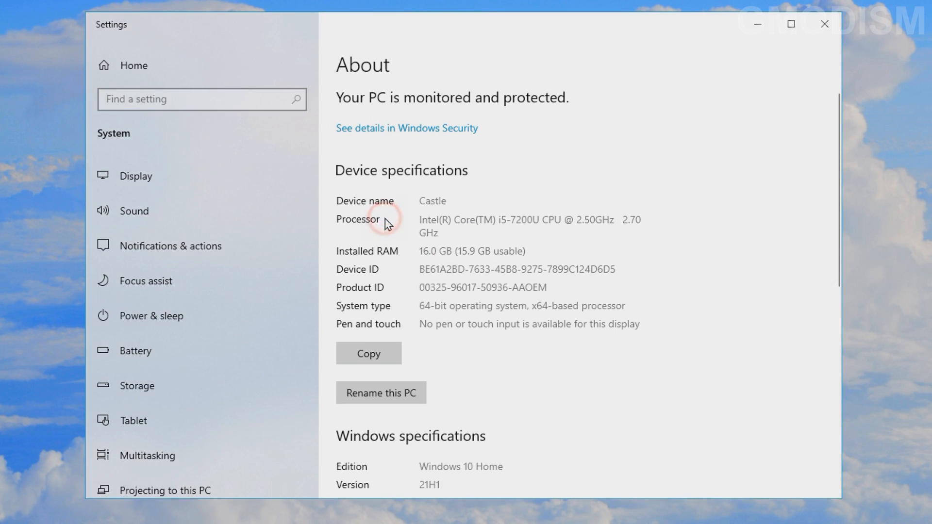
mouse_move(427, 227)
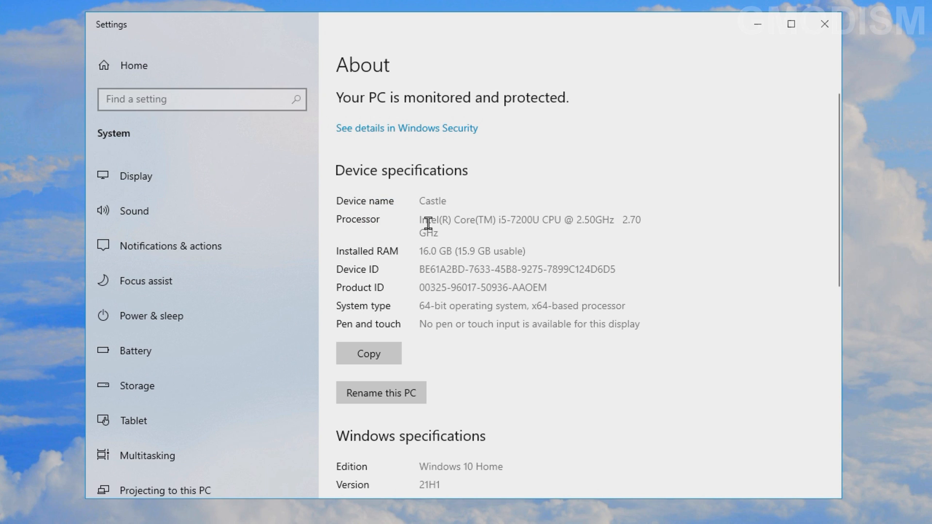
mouse_move(439, 223)
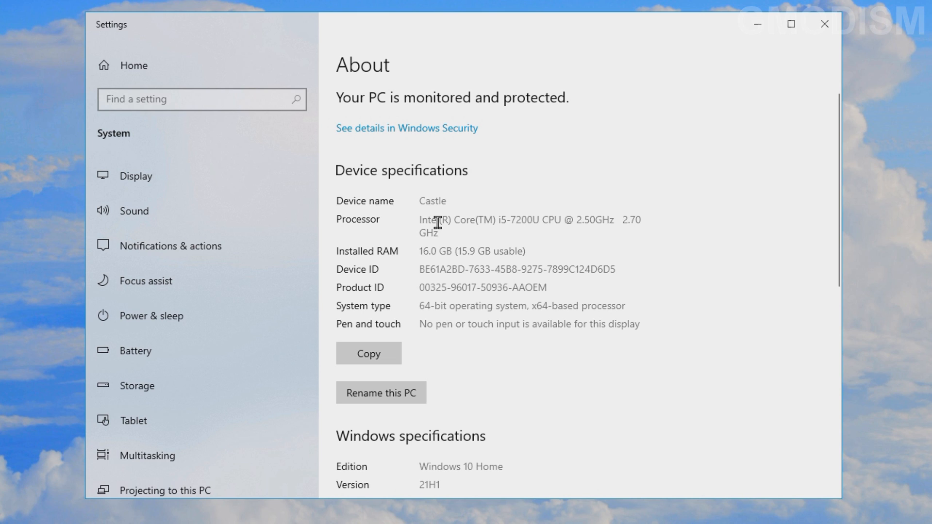
mouse_move(392, 237)
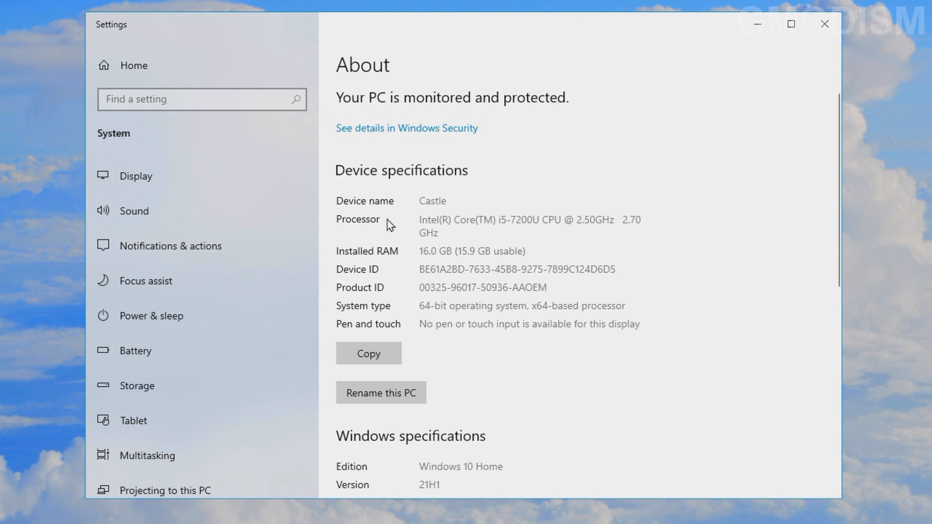
mouse_move(393, 228)
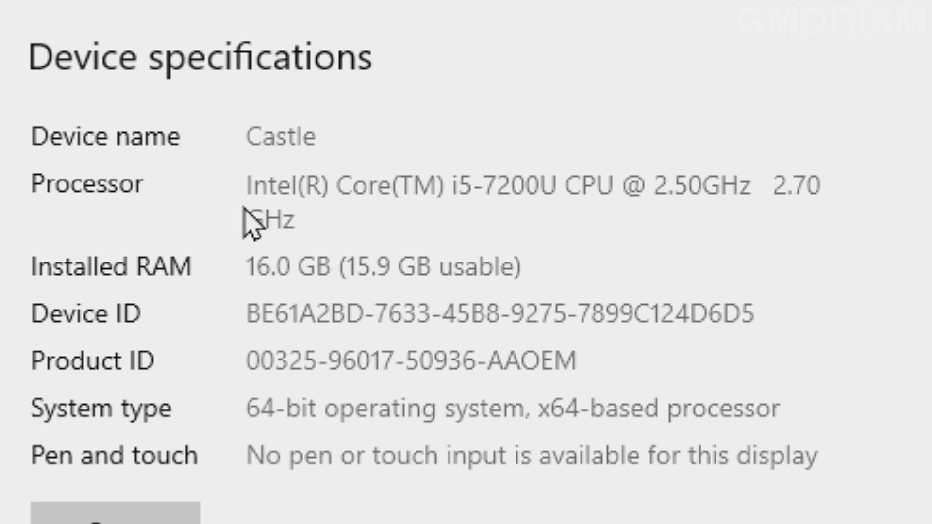
mouse_move(485, 232)
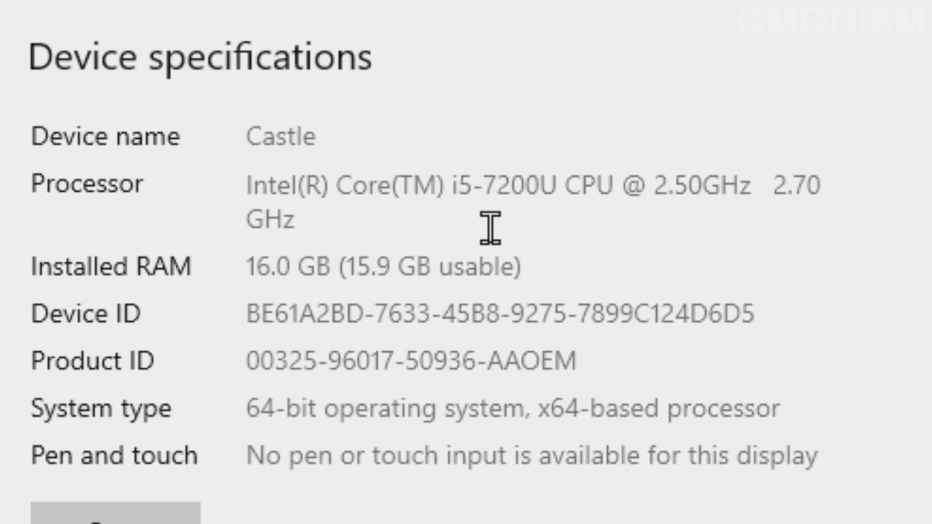
mouse_move(553, 224)
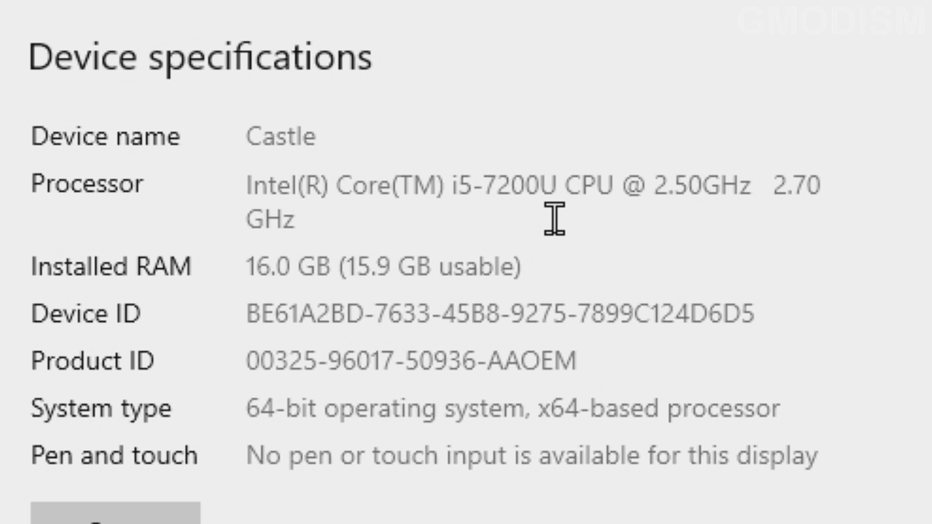
Step: Highlight the Installed RAM value, 16.0 GB (15.9 GB usable), on the About page
double_click(675, 188)
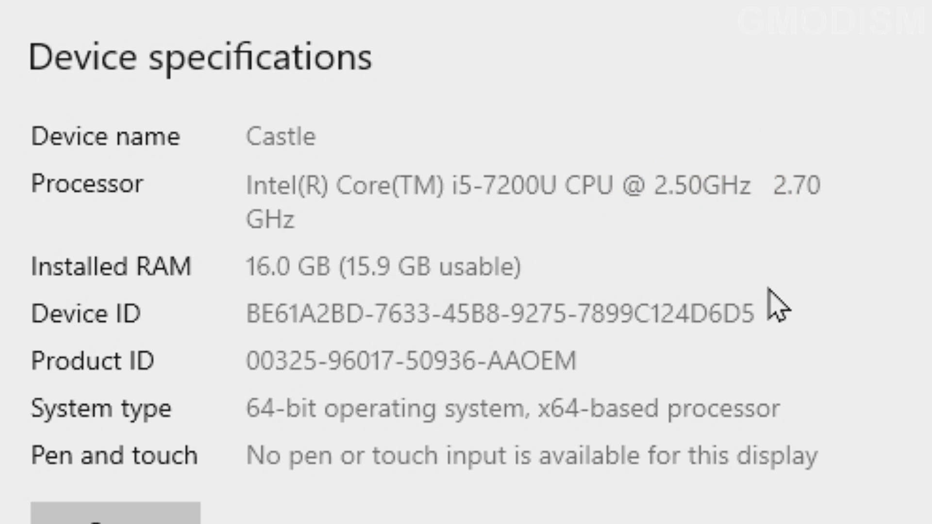
mouse_move(770, 266)
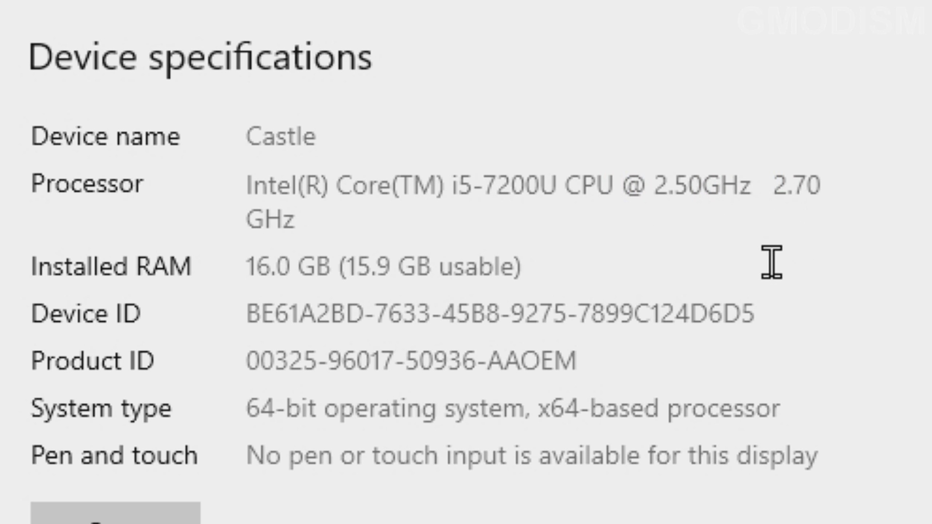
mouse_move(838, 259)
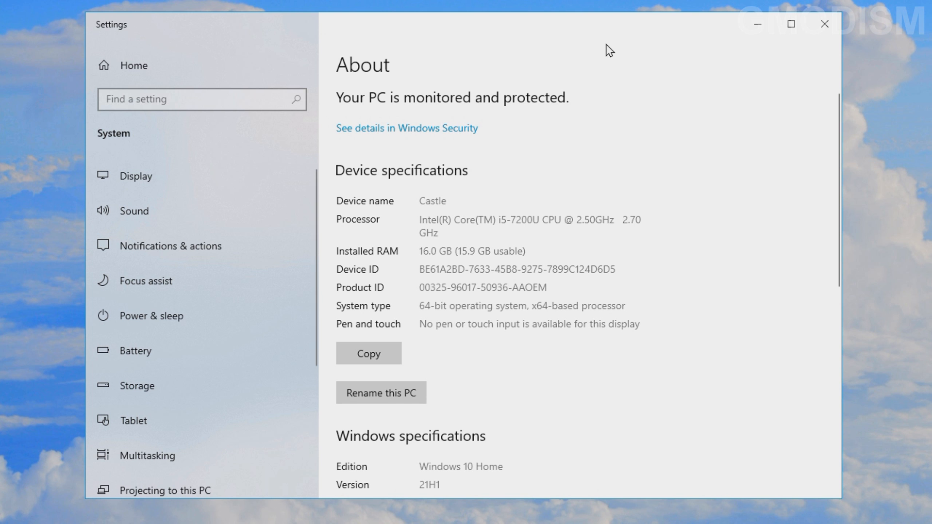
mouse_move(612, 64)
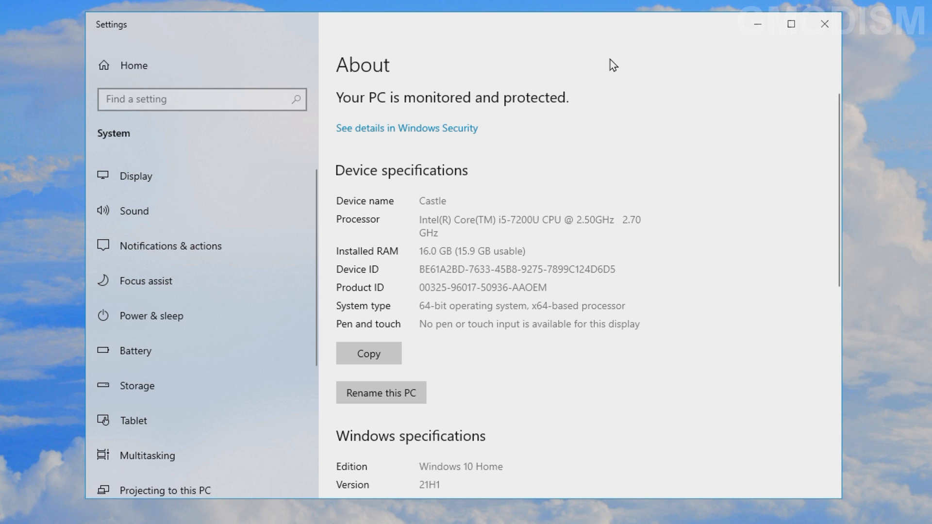
mouse_move(426, 233)
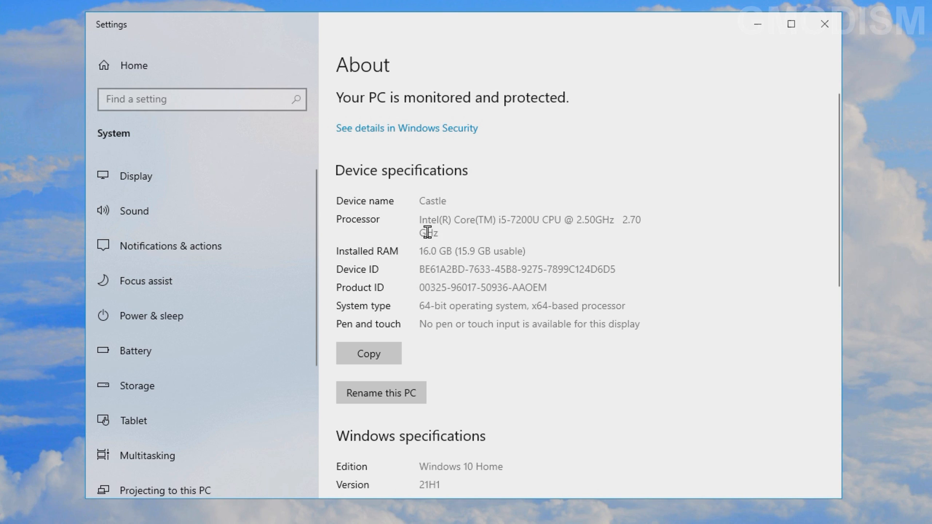
mouse_move(476, 235)
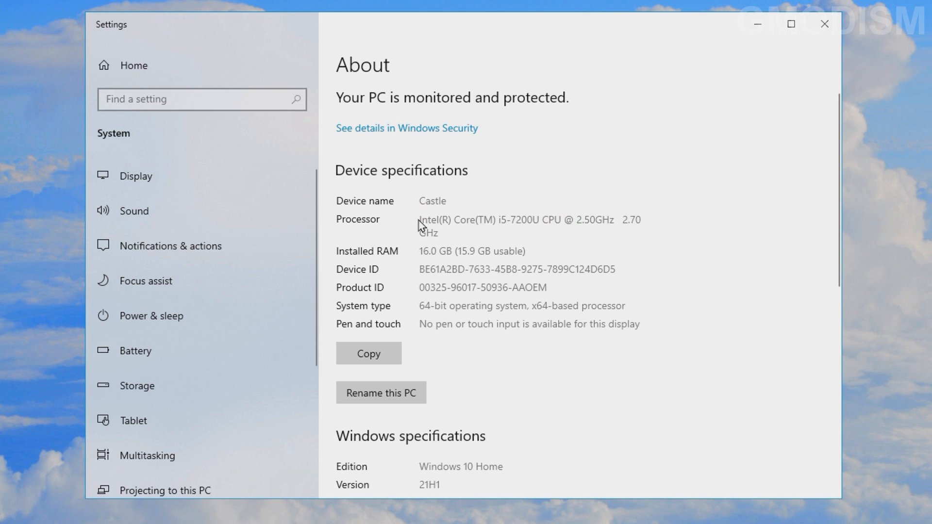
mouse_move(447, 251)
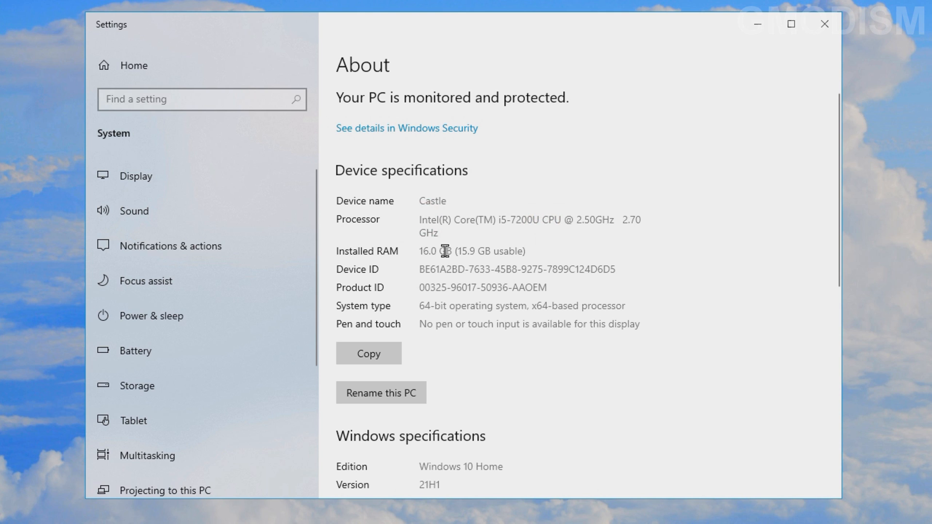
mouse_move(494, 219)
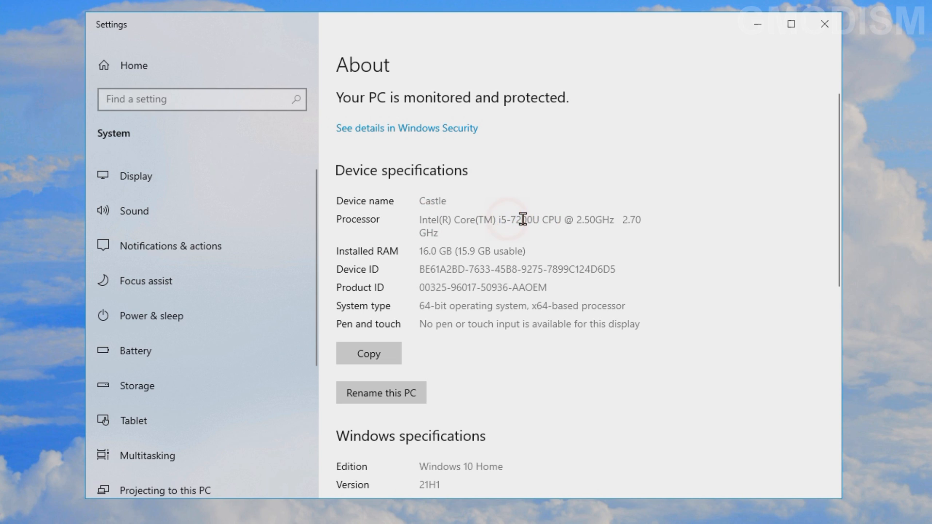
double_click(516, 220)
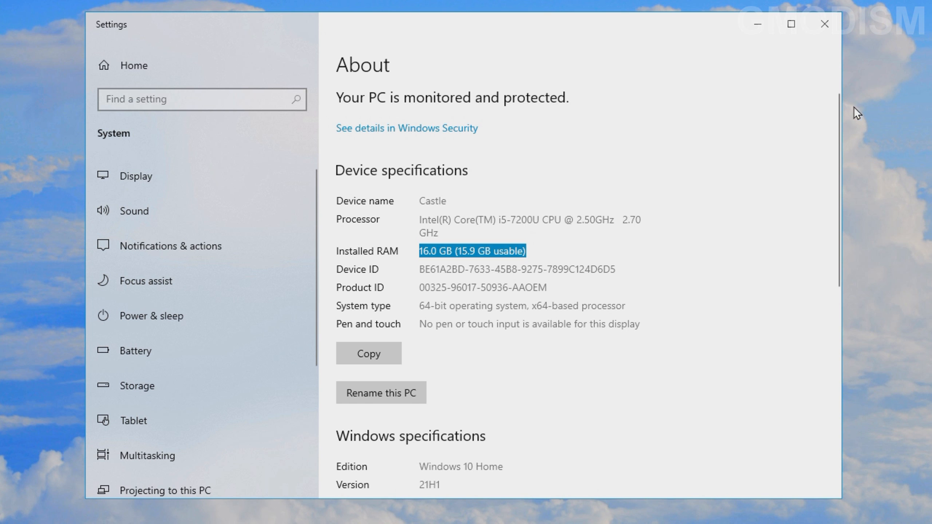
mouse_move(765, 143)
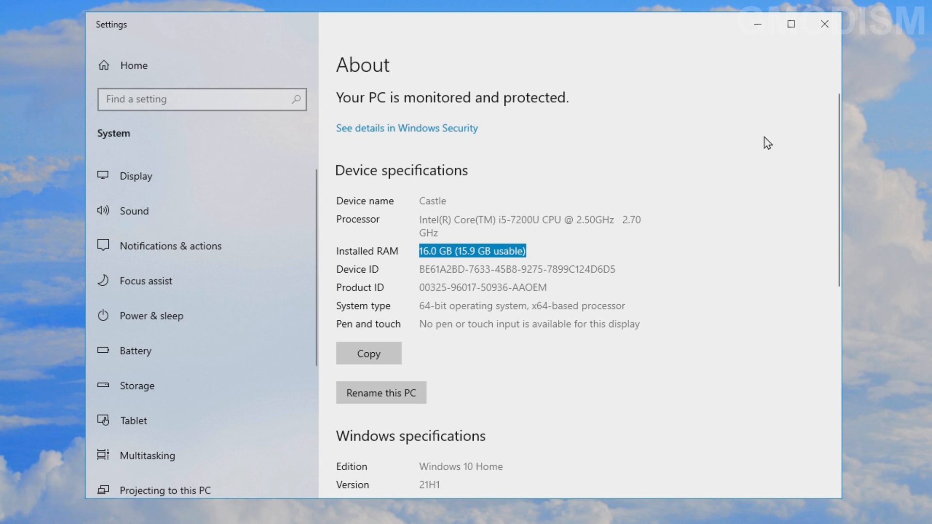
Step: Review Windows specifications (Windows 10 Home 21H1, build 19043.1052) and clear Settings away
scroll("down", 3)
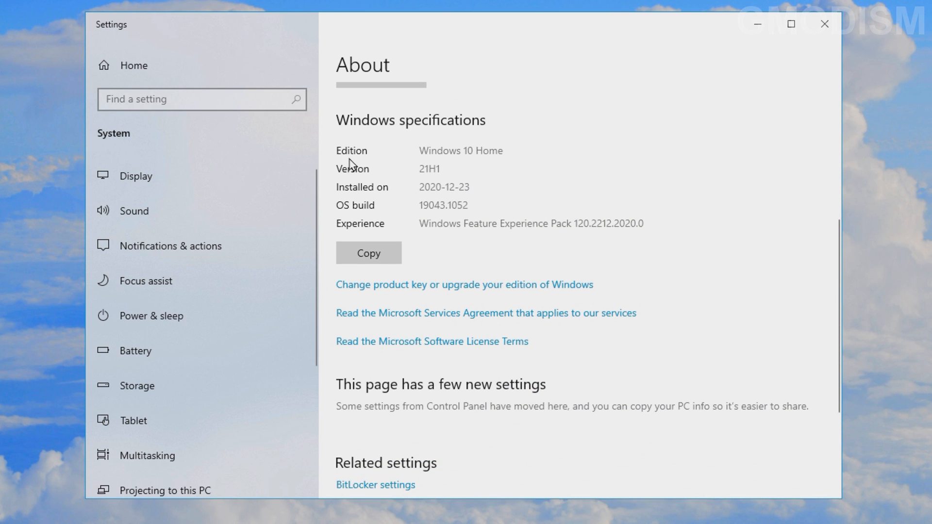
mouse_move(498, 165)
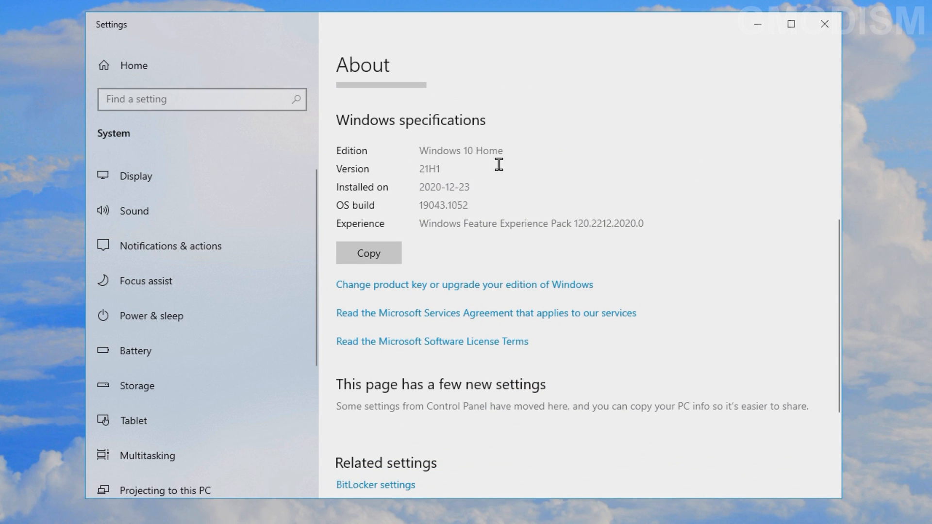
mouse_move(567, 201)
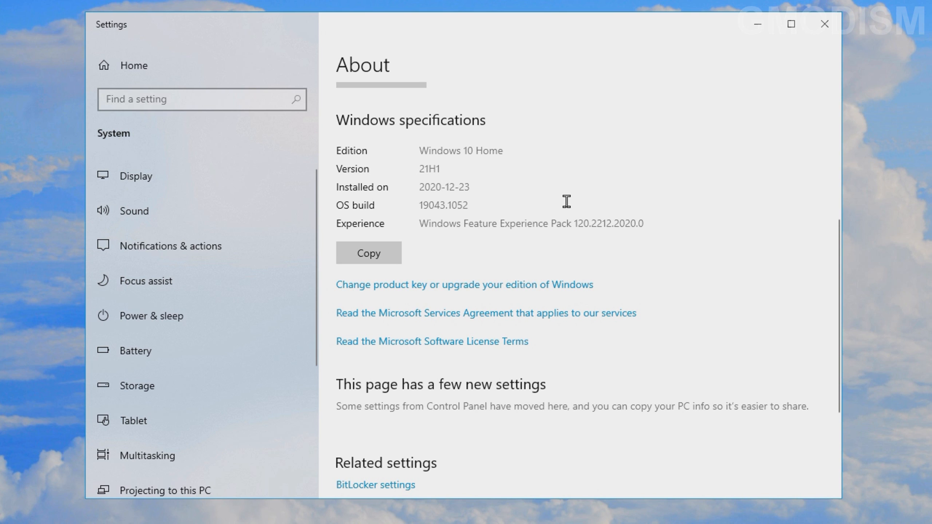
key("Win+X")
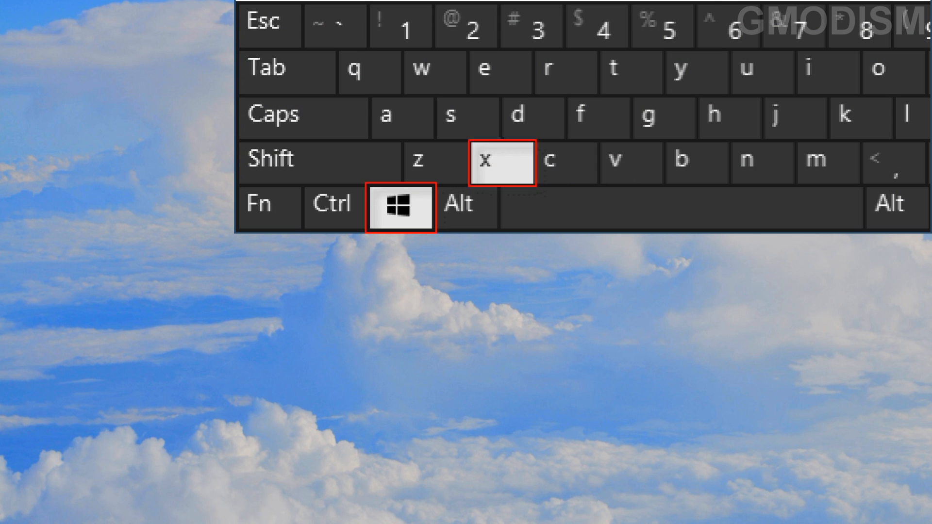
Step: Launch Device Manager from the Win+X system tools menu
key("Win+X")
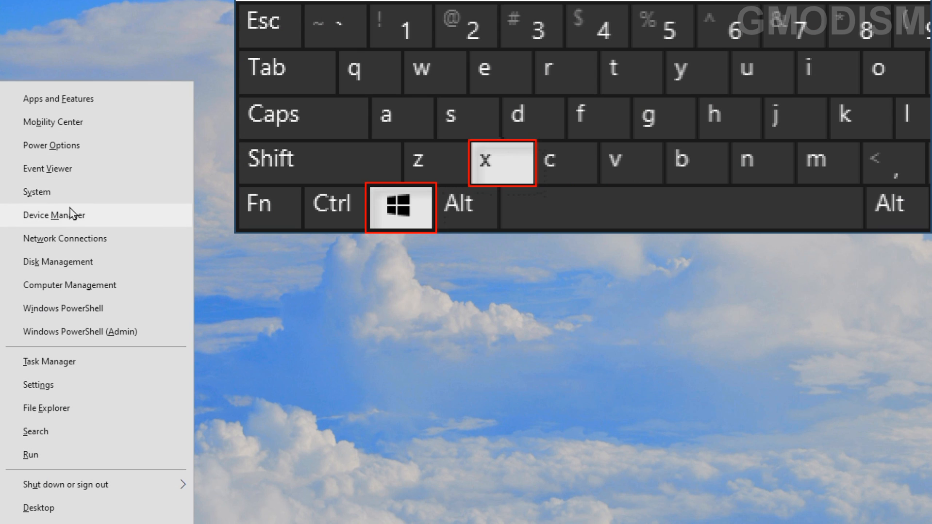
left_click(54, 214)
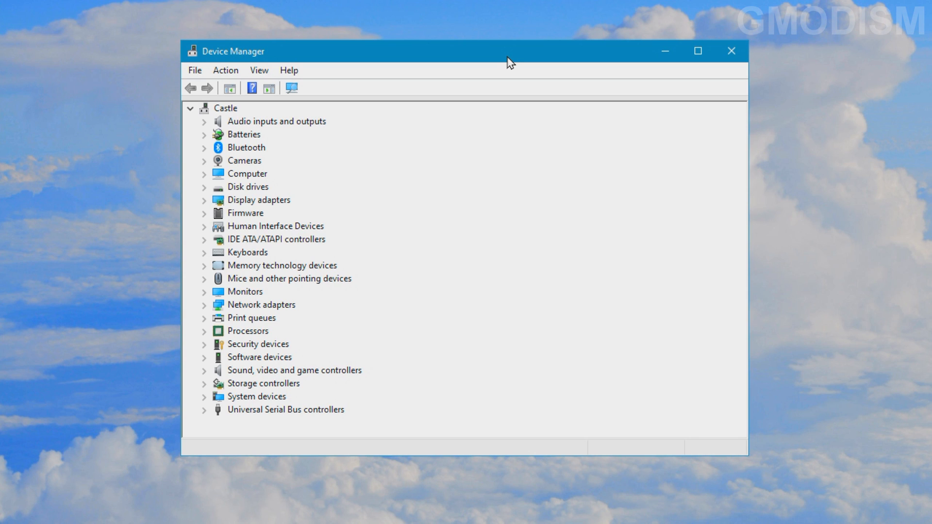
mouse_move(371, 192)
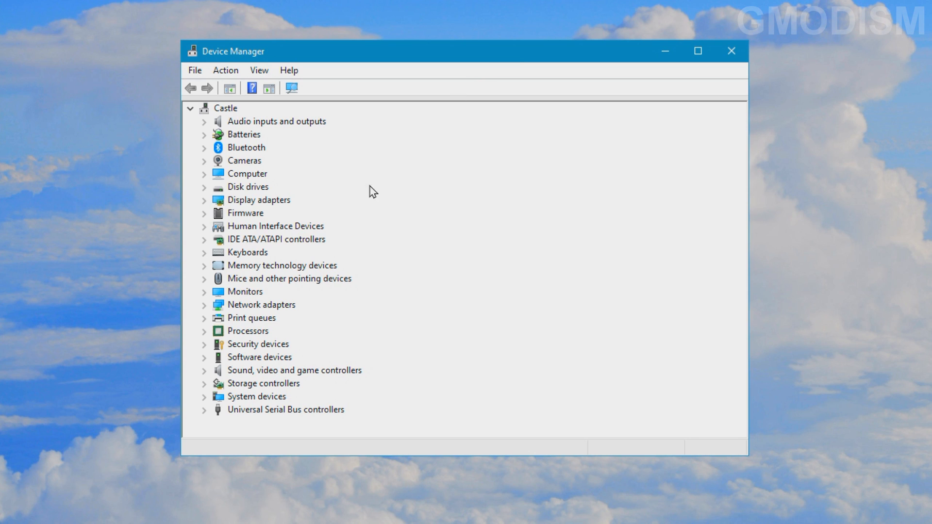
Step: Reveal Trusted Platform Module 2.0 under Security devices, then clear Device Manager away
left_click(259, 343)
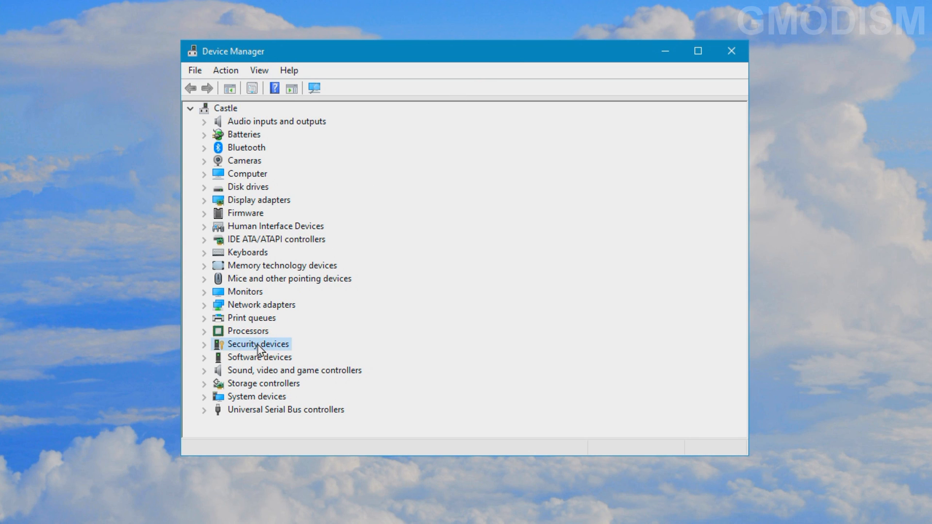
left_click(204, 344)
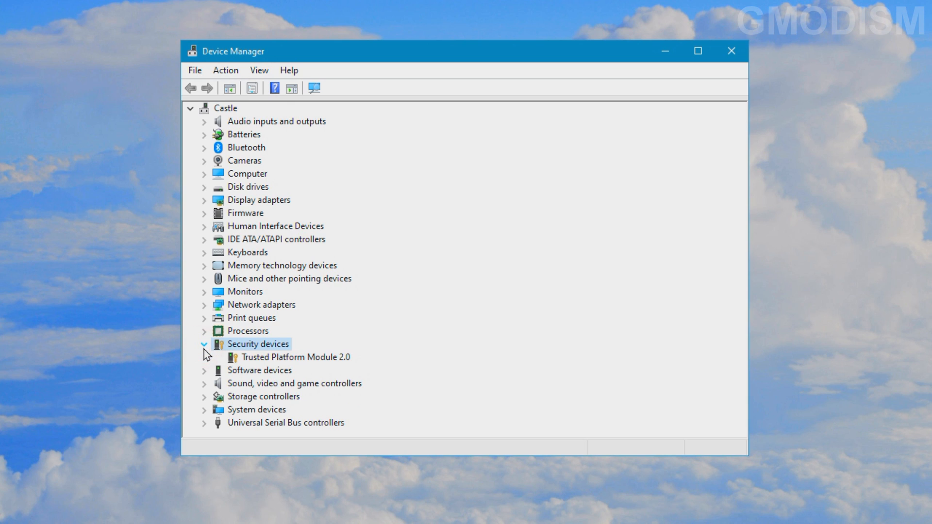
mouse_move(289, 367)
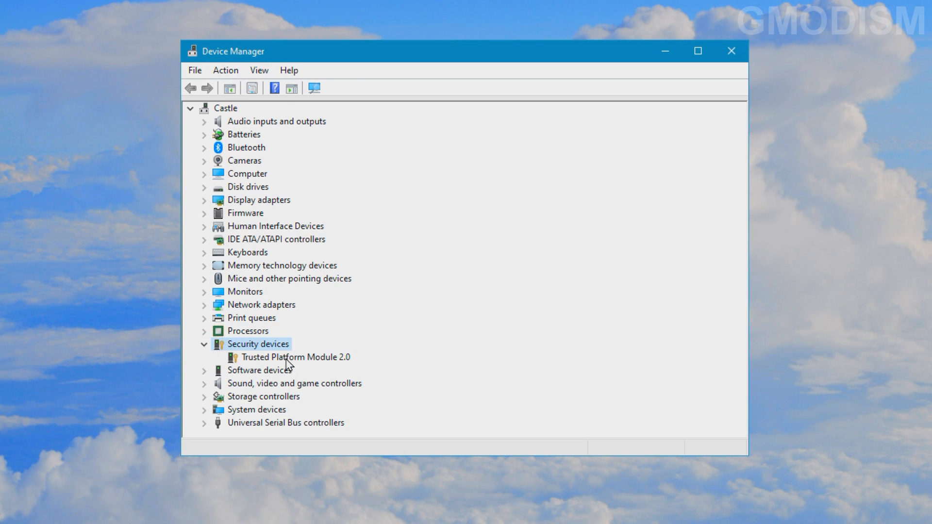
left_click(297, 358)
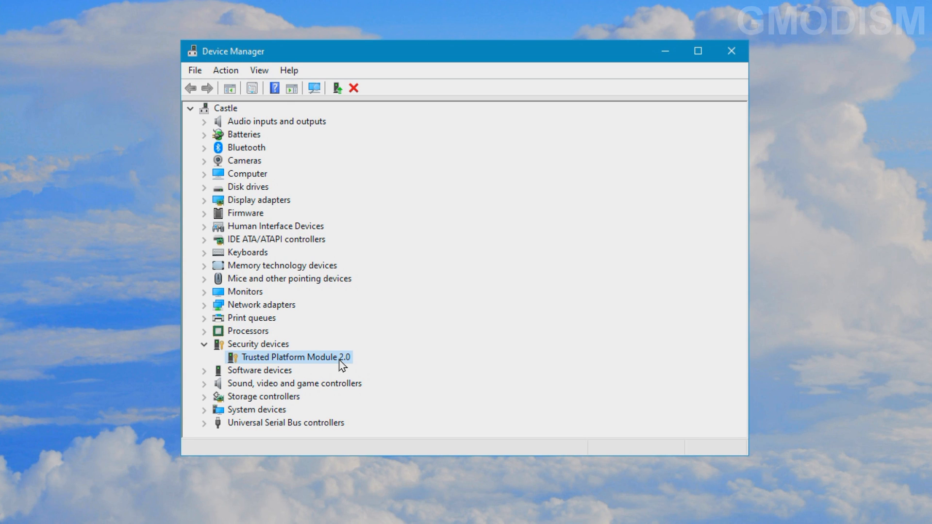
key("Win+R")
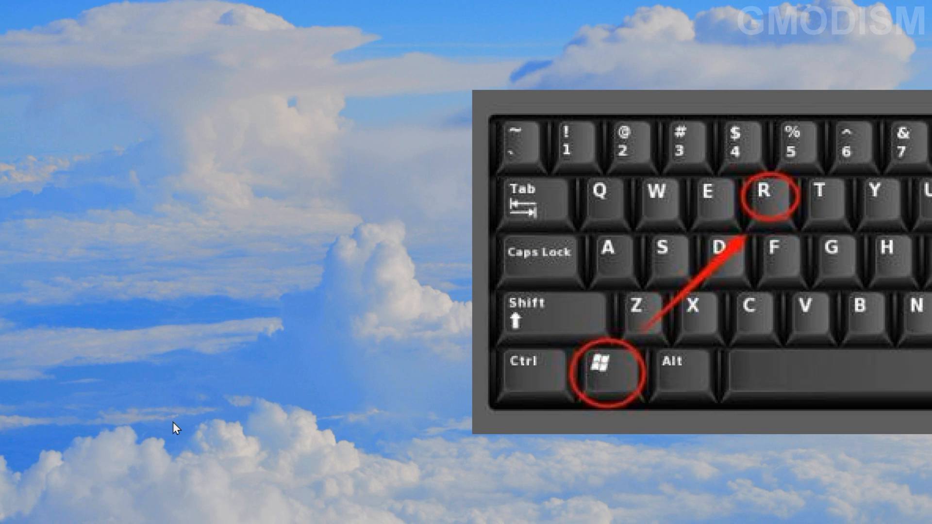
Step: Run tpm.msc to open TPM Management, which reports the TPM ready for use (INTC)
key("Win+r")
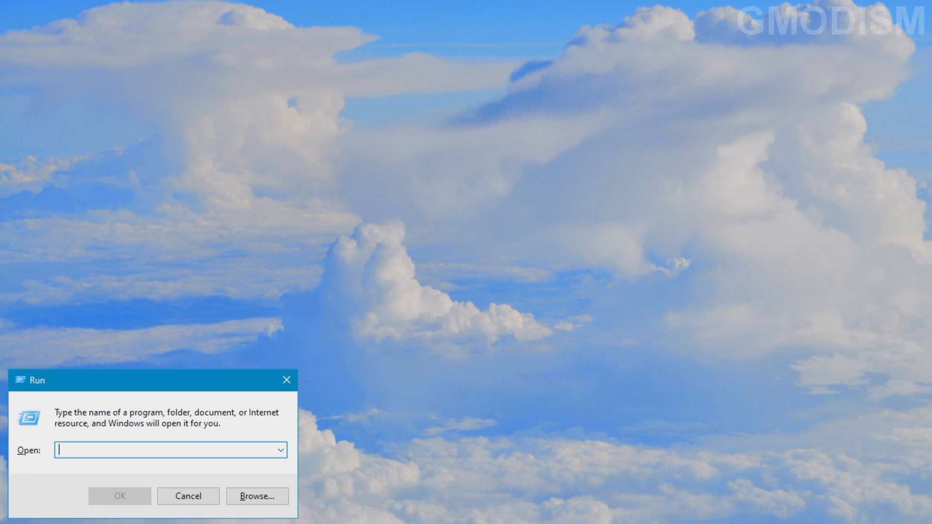
type("tpm.m")
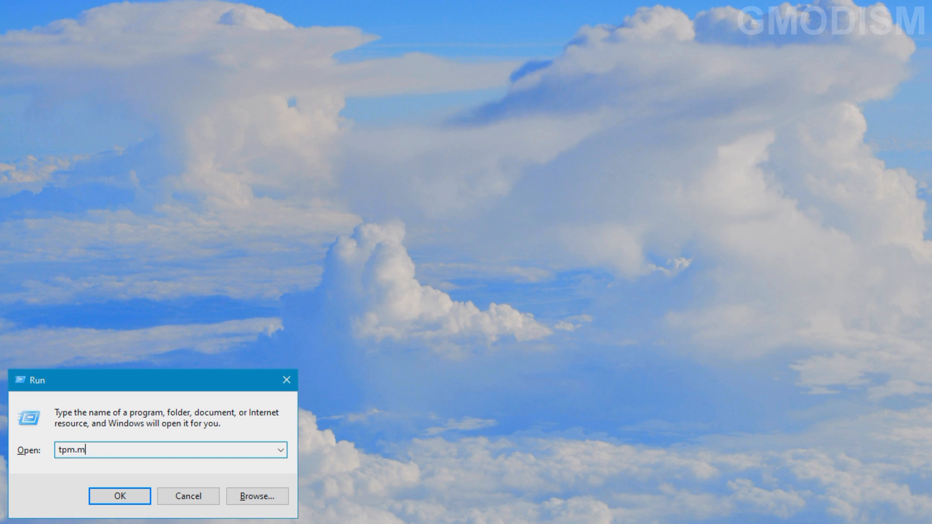
type("sv")
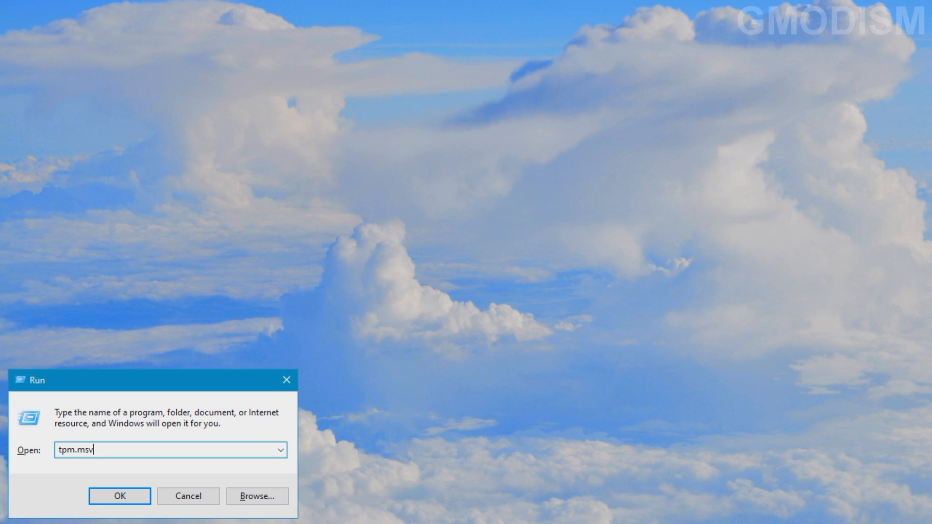
left_click(120, 496)
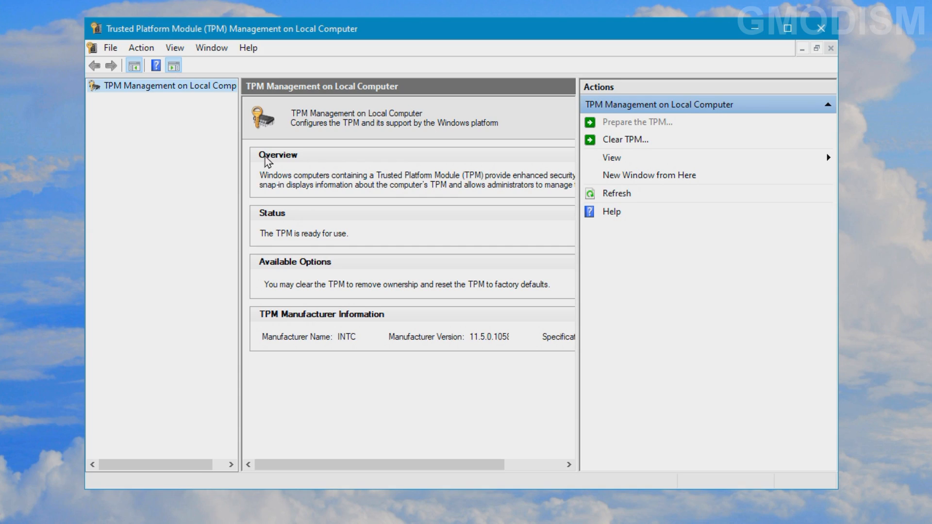
mouse_move(274, 246)
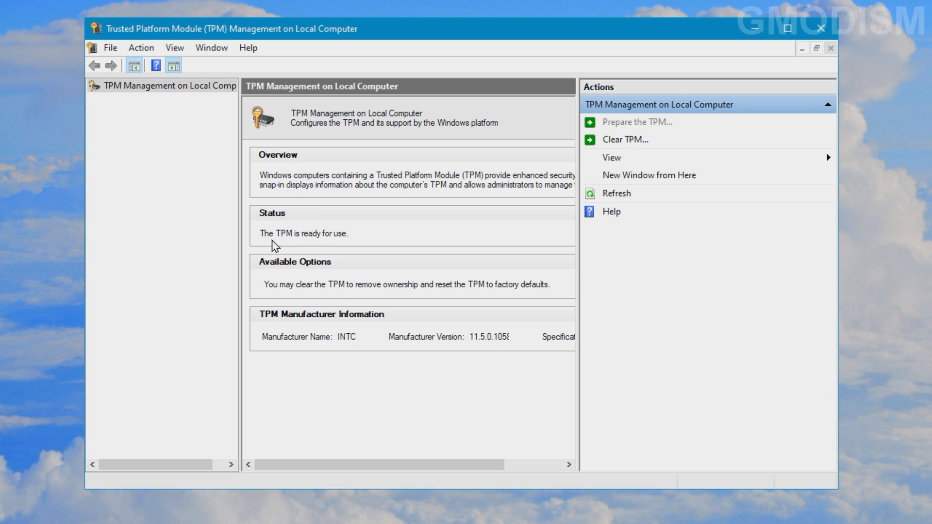
mouse_move(359, 250)
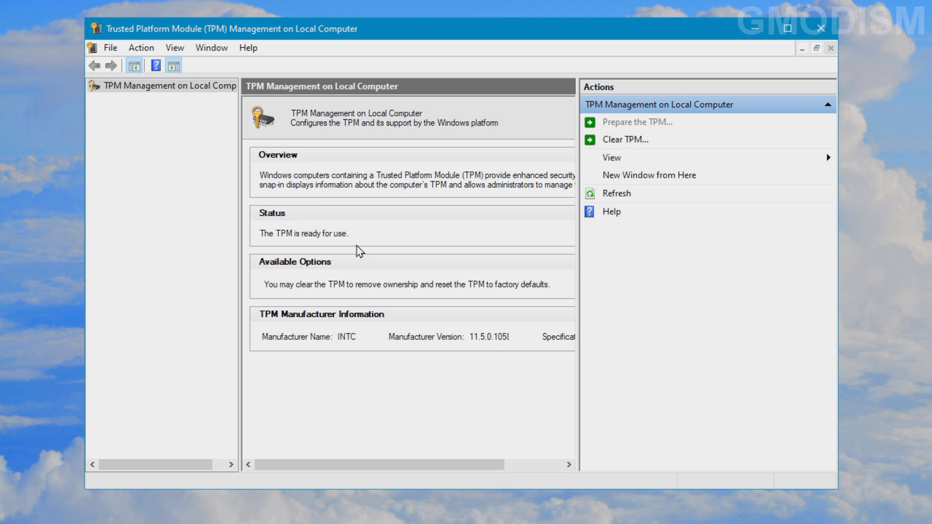
mouse_move(373, 231)
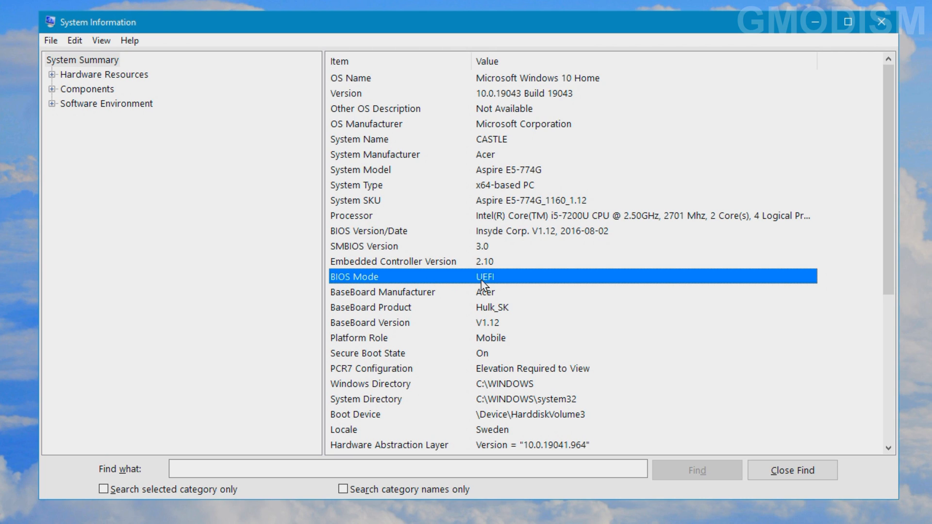
mouse_move(501, 291)
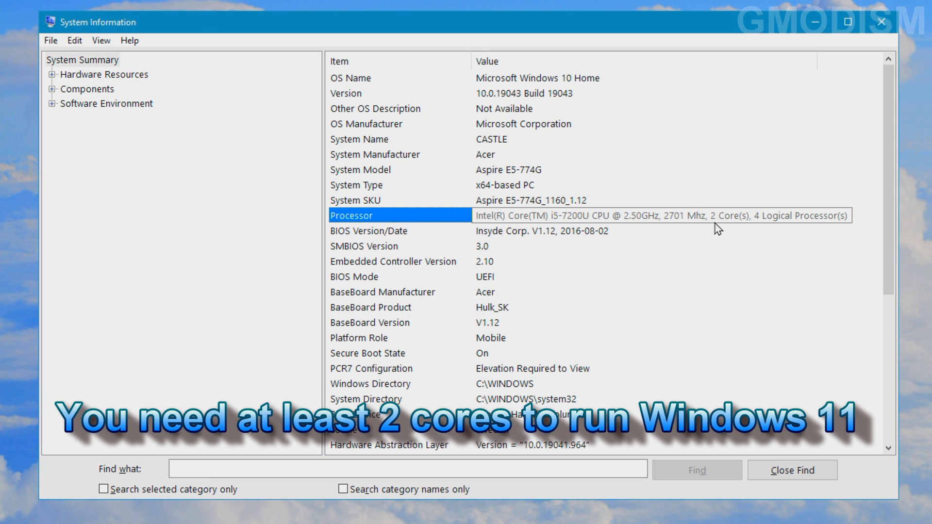
mouse_move(761, 233)
type("dxdiag")
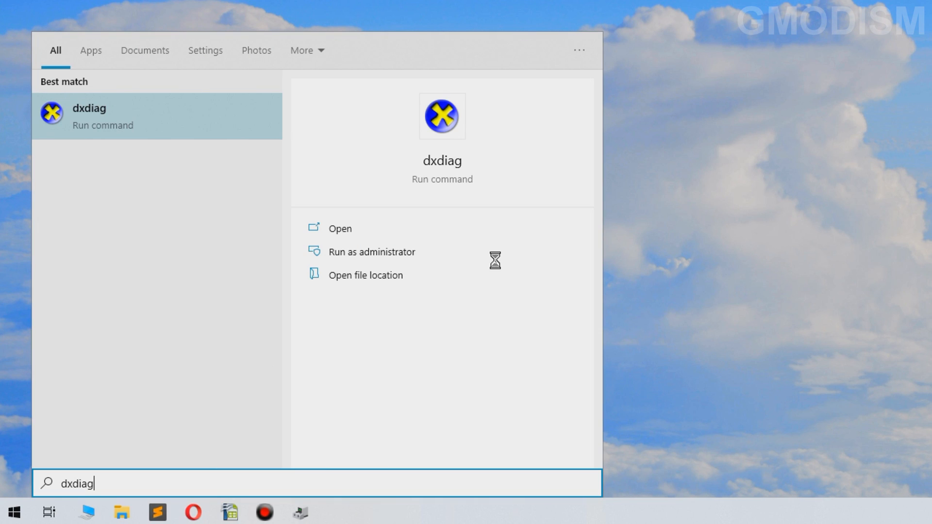
Step: Launch dxdiag from Start search, showing DirectX 12 on the System page
left_click(340, 228)
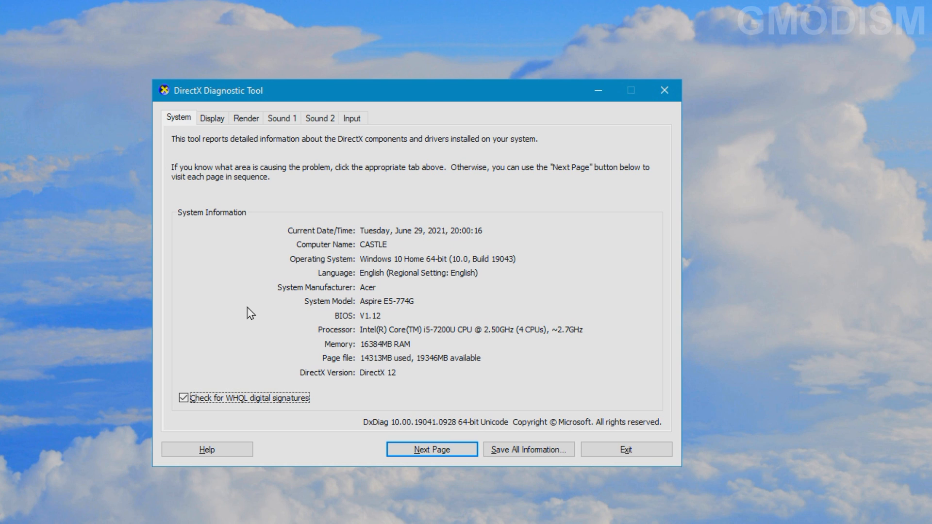
mouse_move(322, 402)
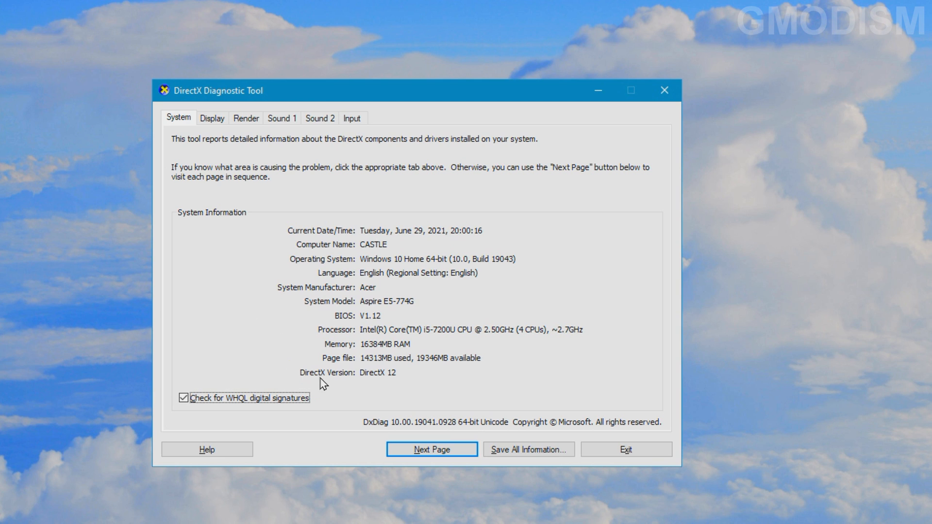
mouse_move(390, 398)
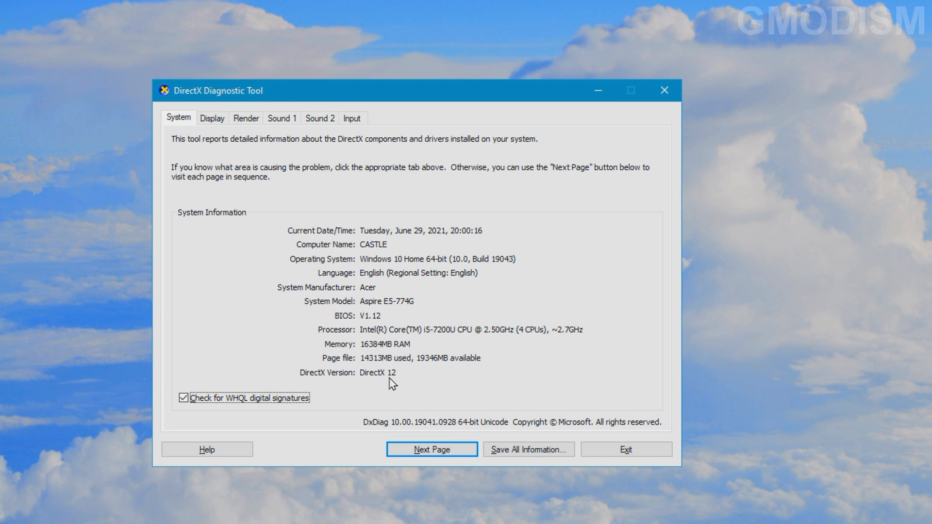
mouse_move(401, 386)
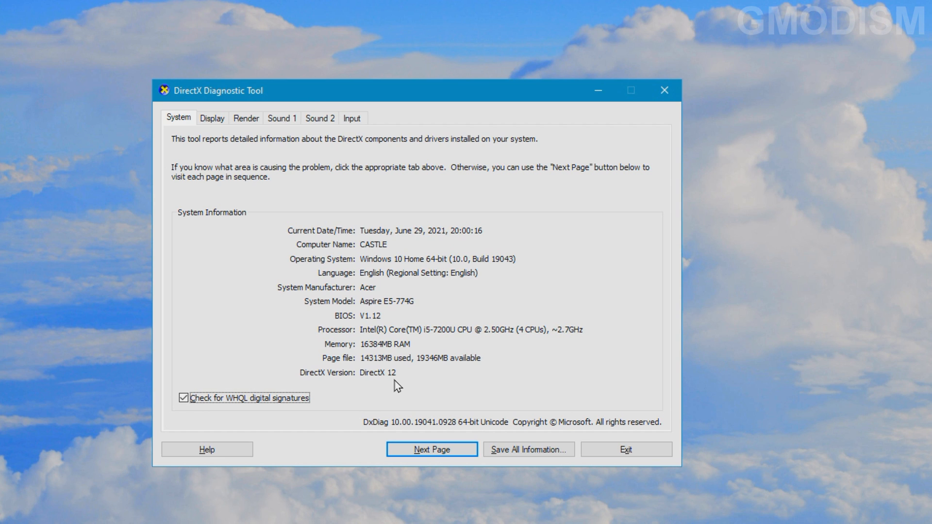
mouse_move(395, 390)
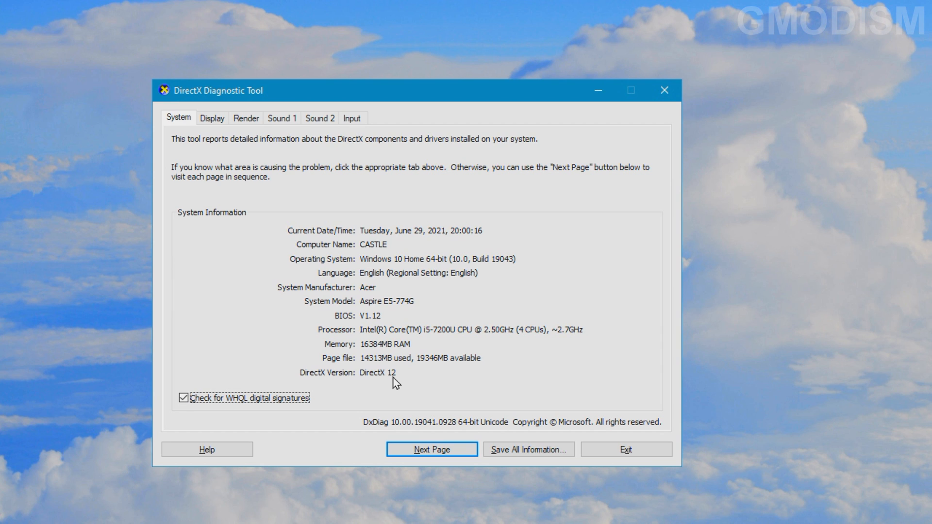
mouse_move(351, 392)
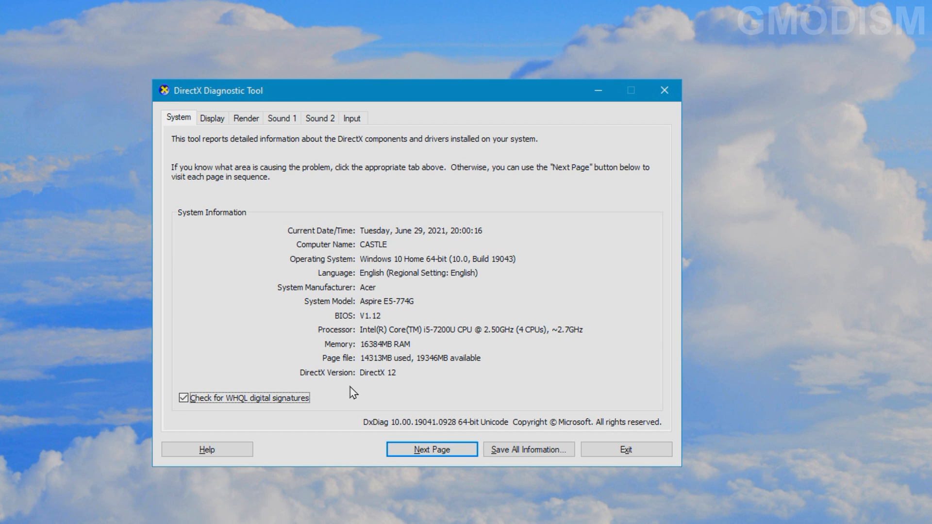
Step: View the Display page: Intel HD Graphics 620 with the WDDM 2.1 driver model
left_click(212, 118)
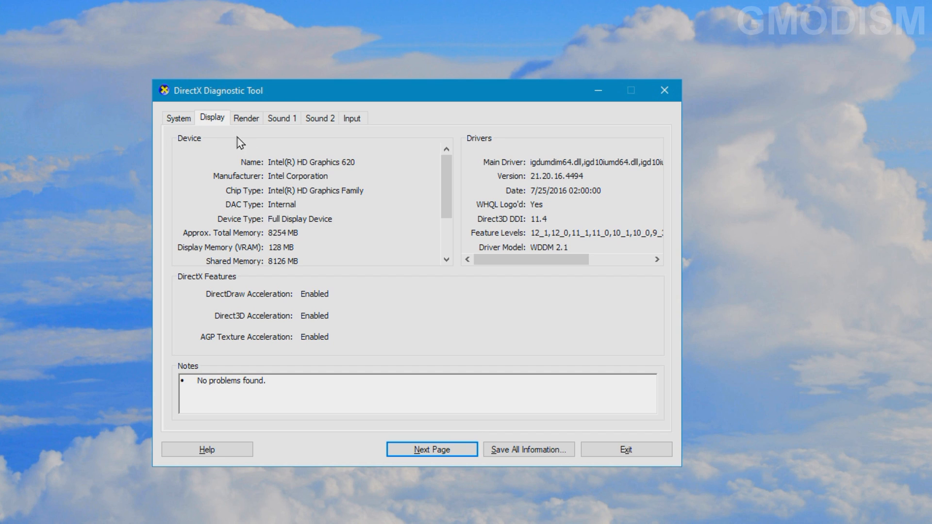
mouse_move(501, 254)
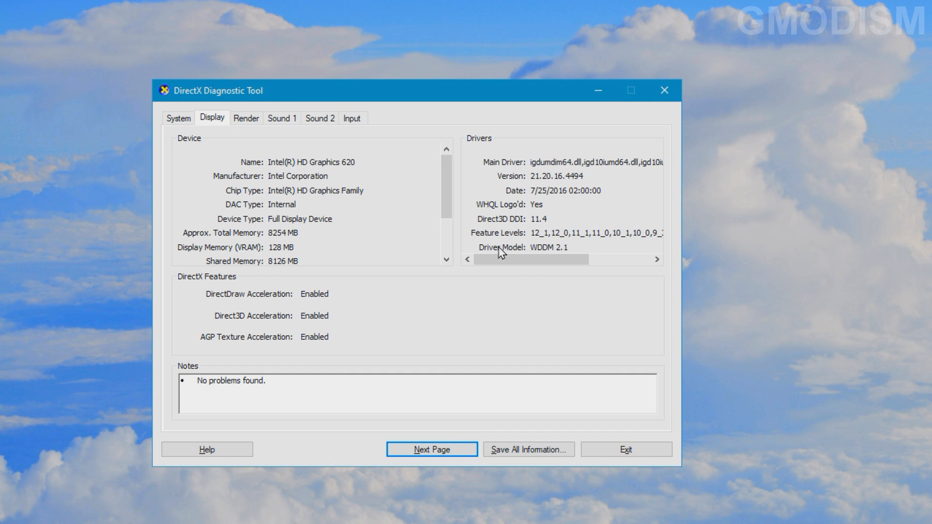
mouse_move(533, 258)
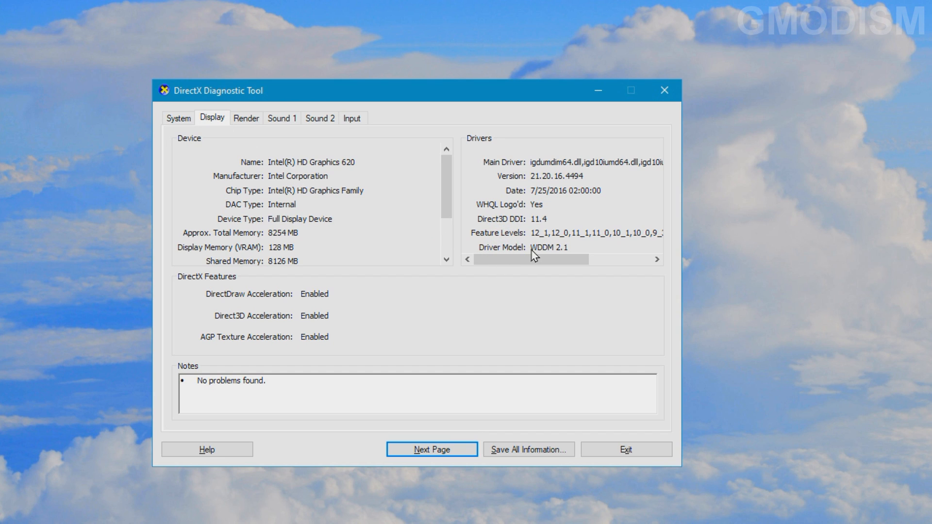
mouse_move(543, 256)
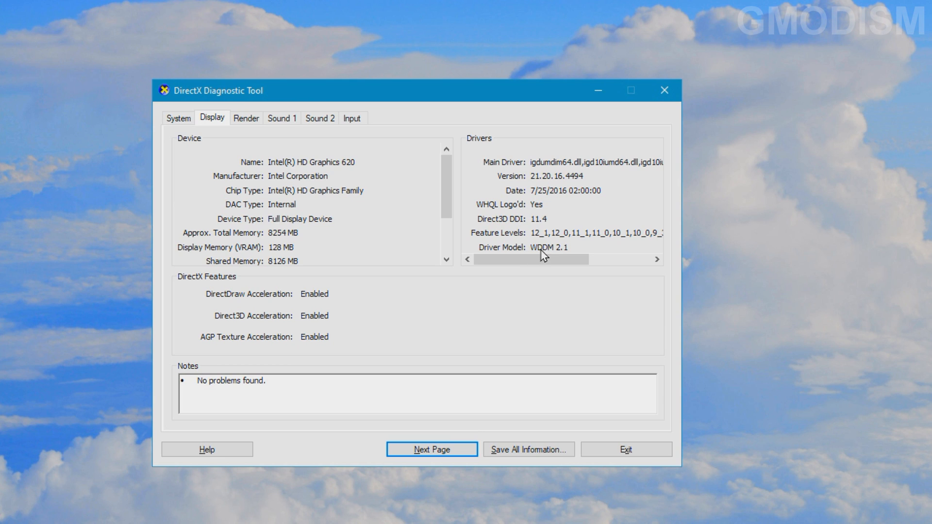
mouse_move(573, 258)
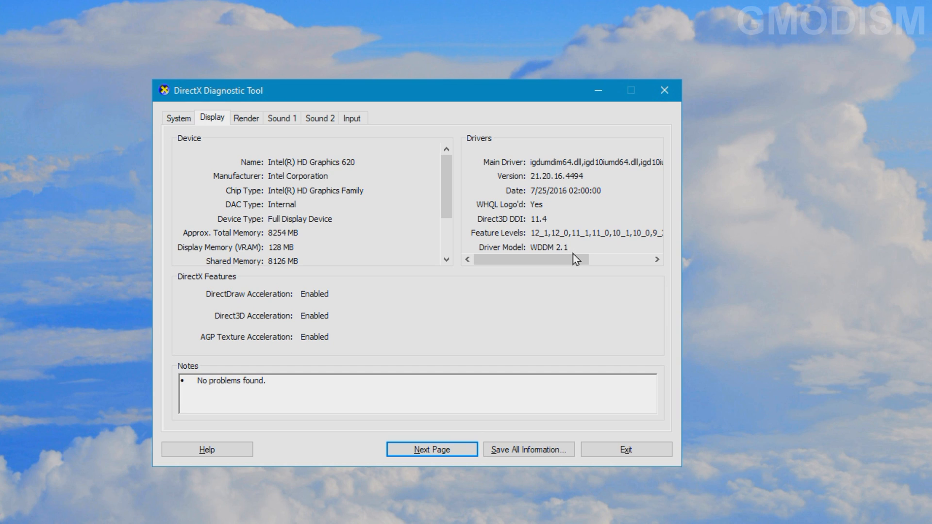
mouse_move(559, 251)
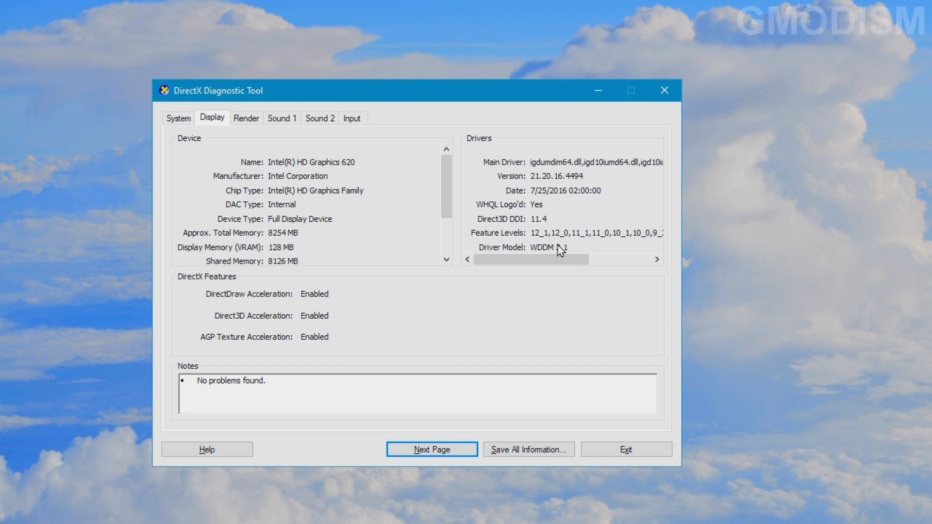
mouse_move(562, 251)
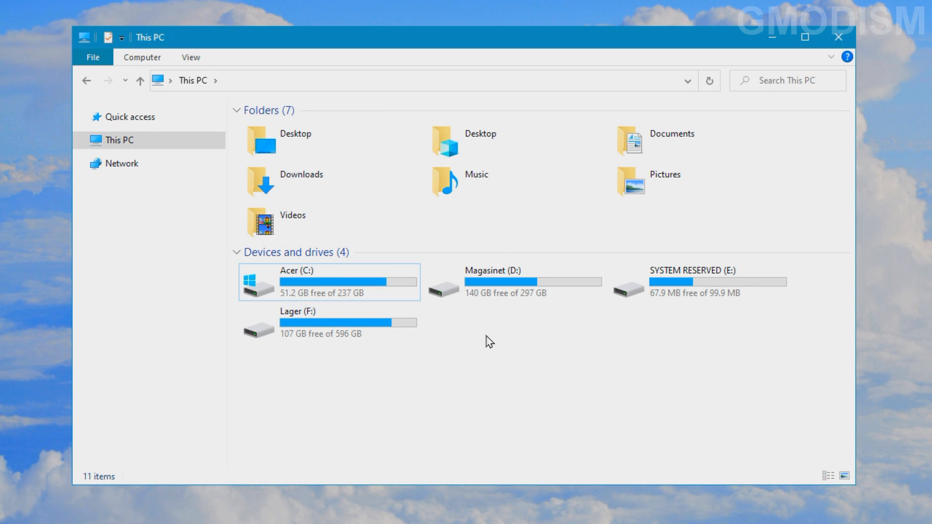
mouse_move(543, 404)
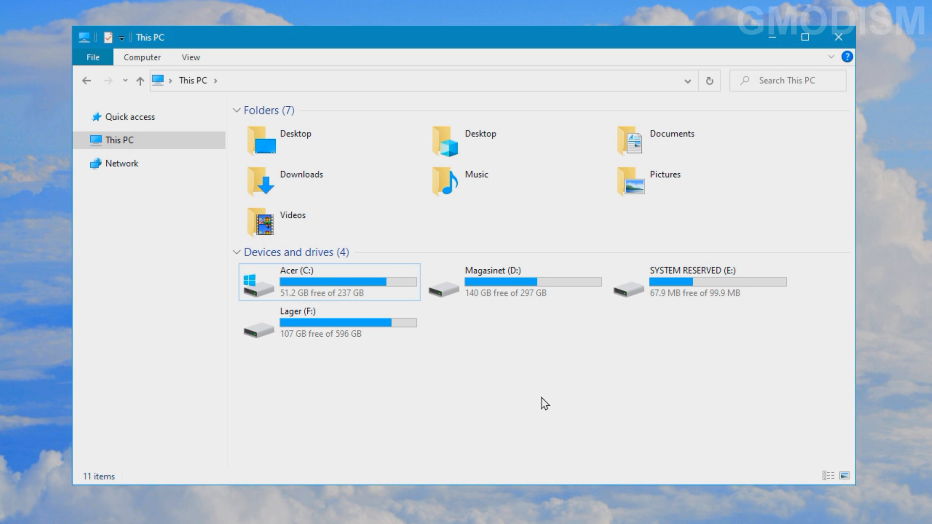
mouse_move(476, 384)
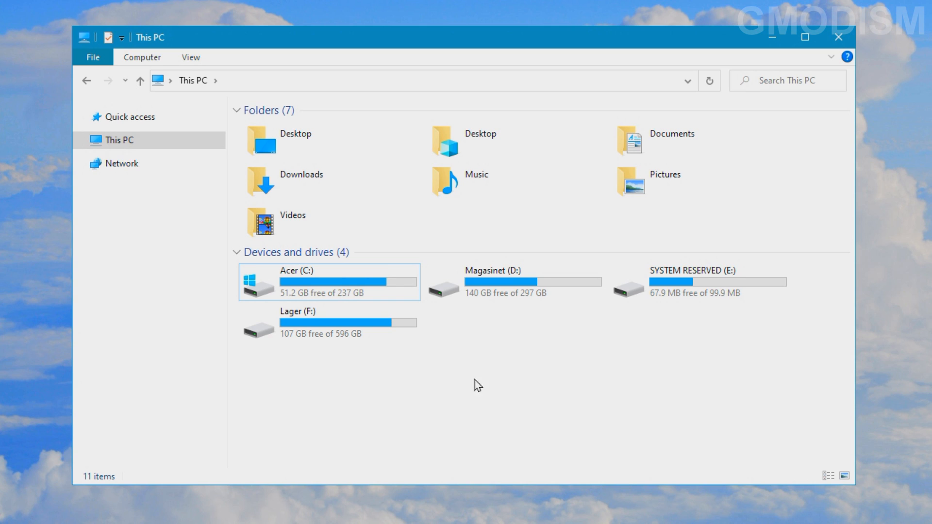
mouse_move(456, 374)
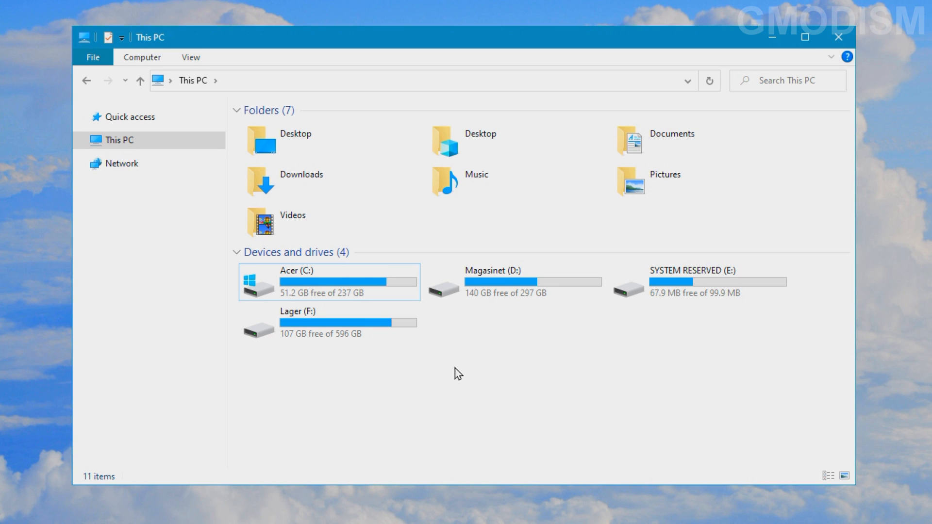
Step: Check the Acer (C:) drive's free space in This PC, 51.2 GB of 237 GB
left_click(286, 276)
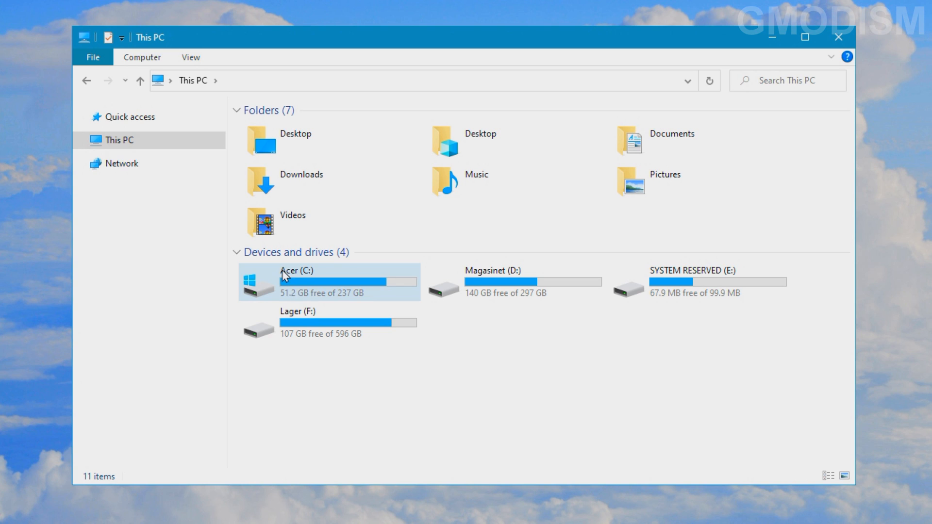
mouse_move(311, 295)
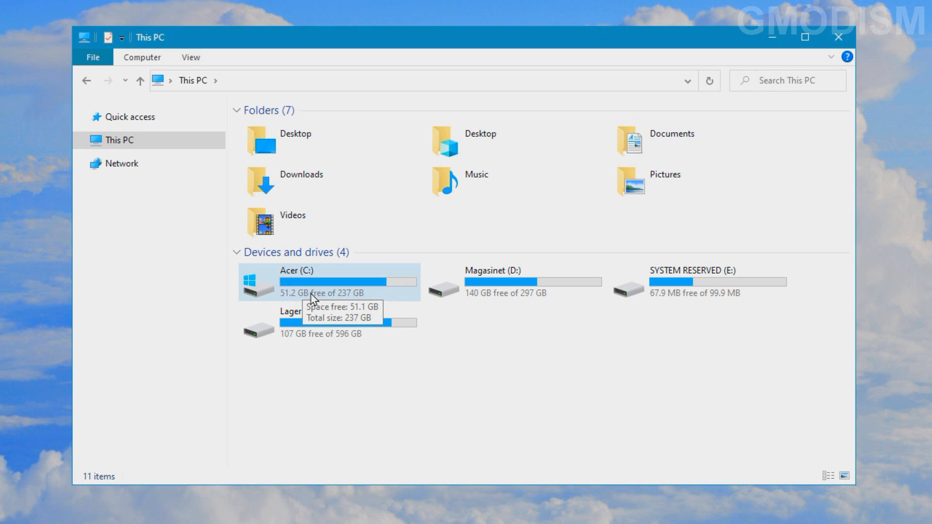
mouse_move(350, 313)
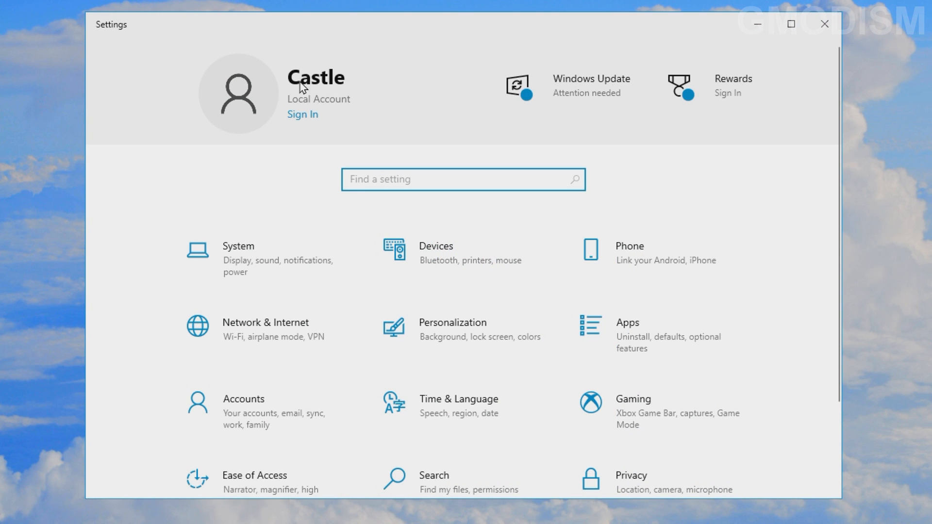
mouse_move(228, 143)
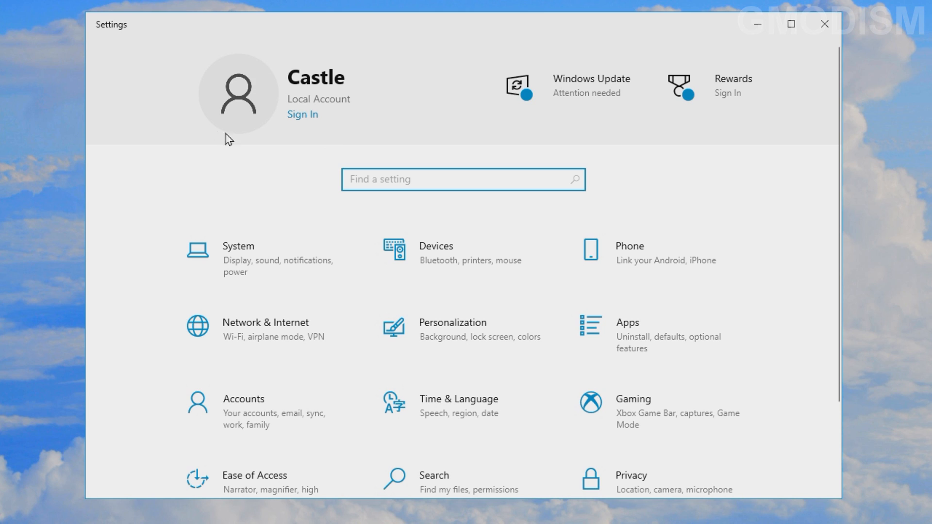